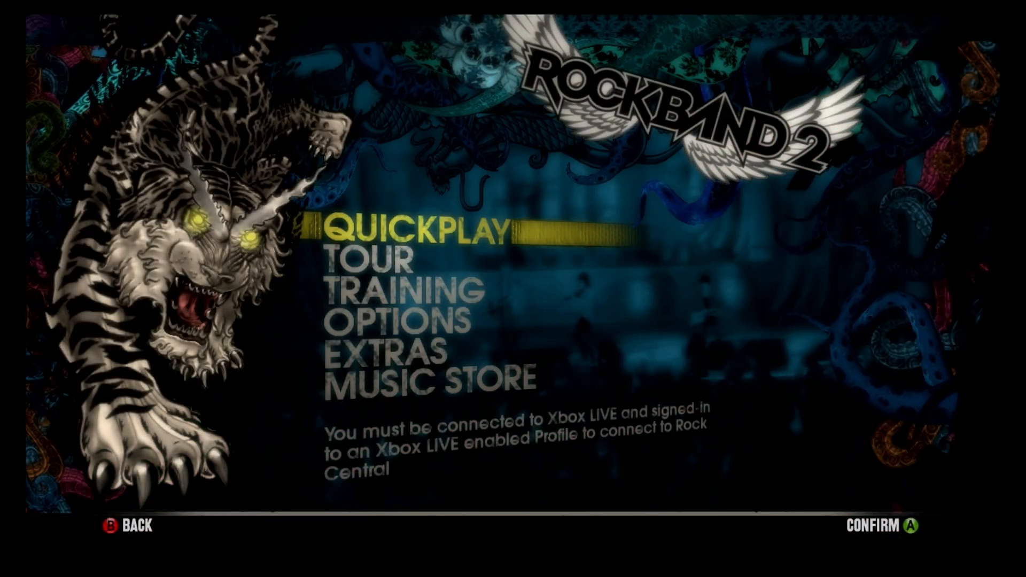
- Enter Quickplay and reach the Select Song list, where songs fail to load
left_click(422, 230)
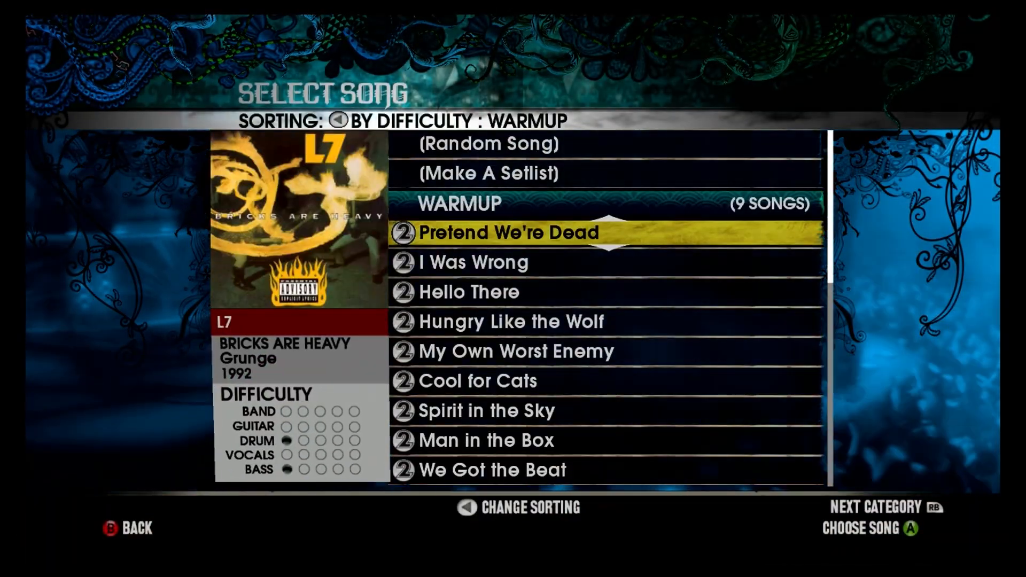
left_click(504, 233)
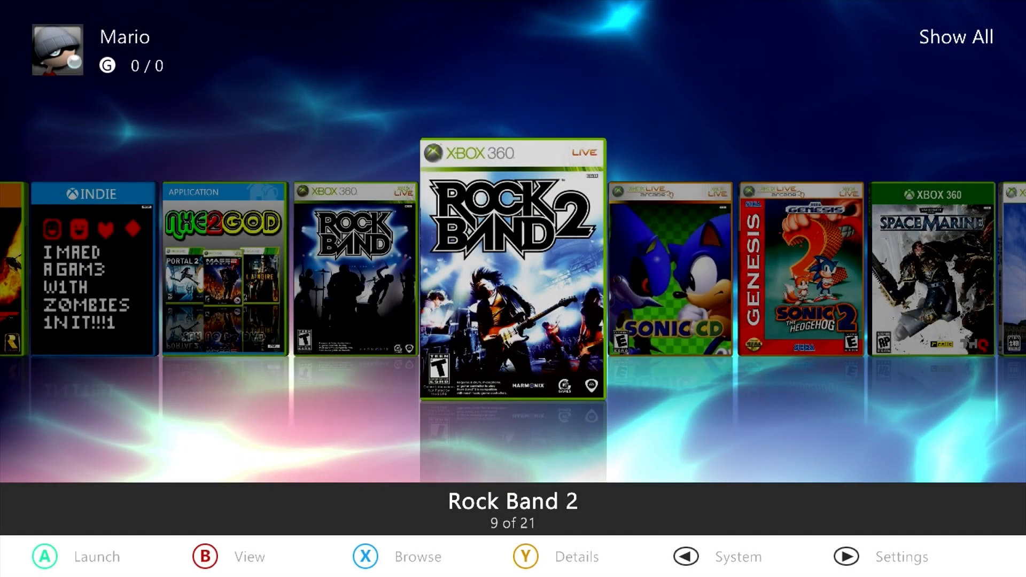
scroll("left", 3)
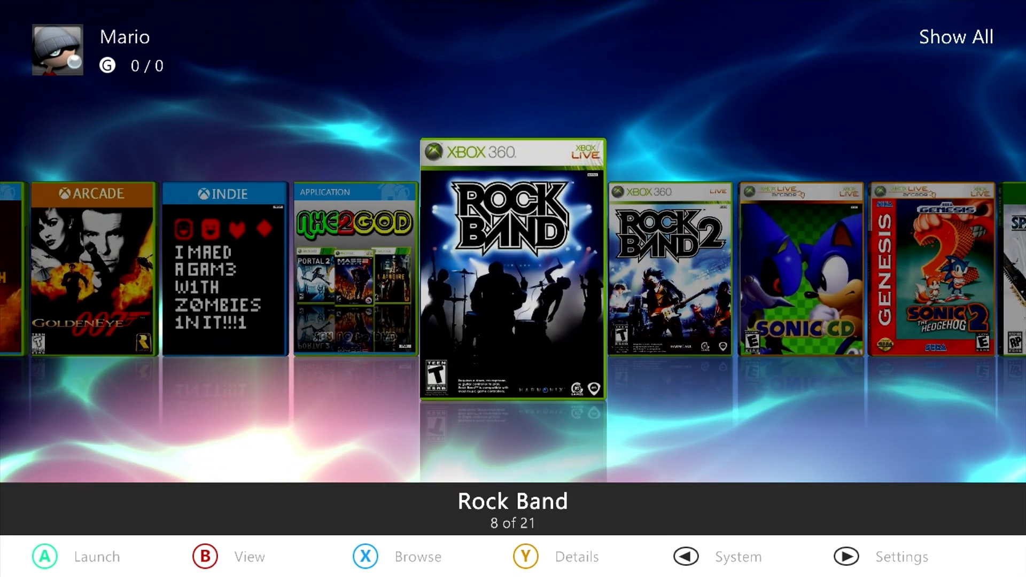
scroll("right", 3)
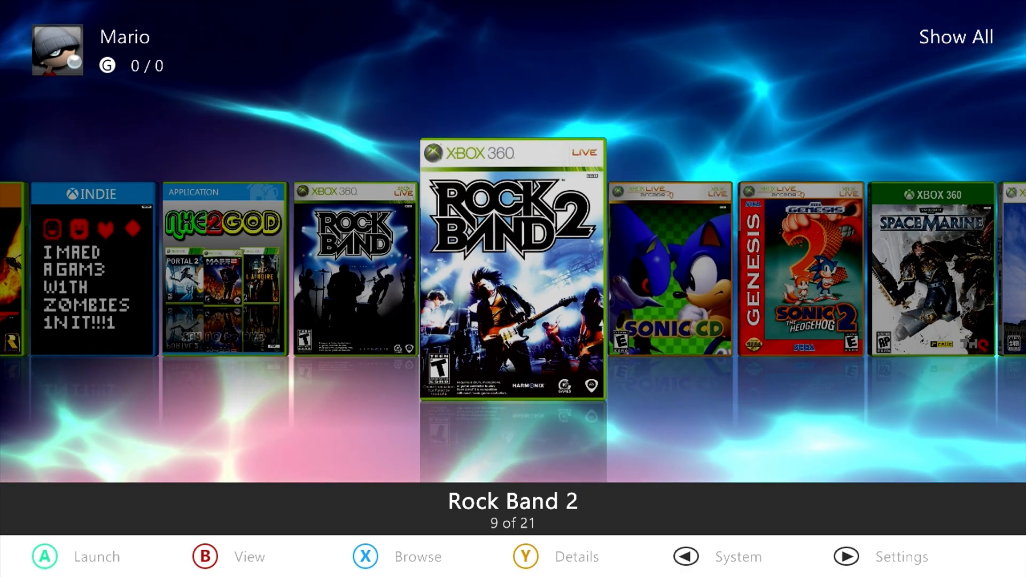
scroll("left", 3)
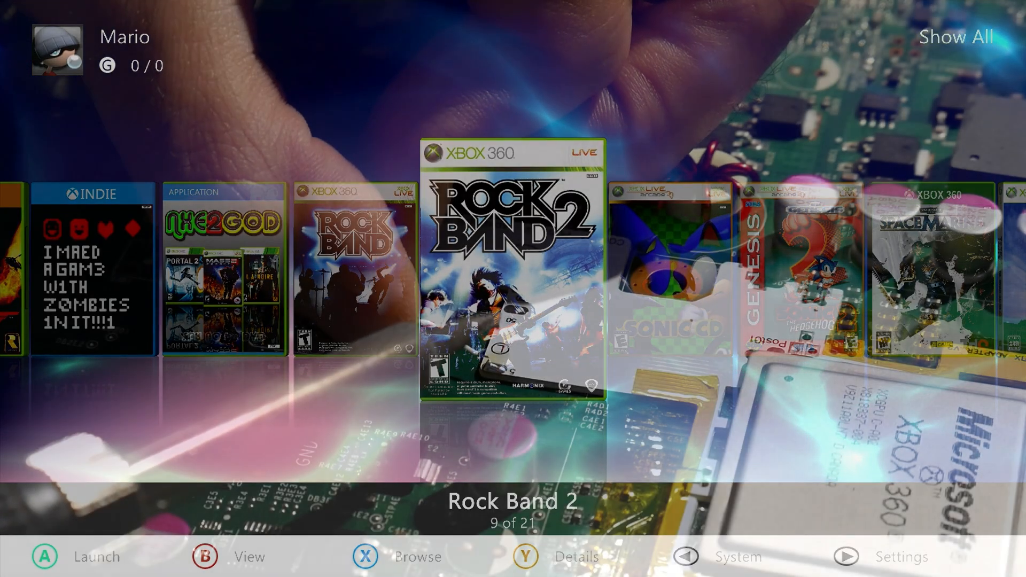
scroll("left", 3)
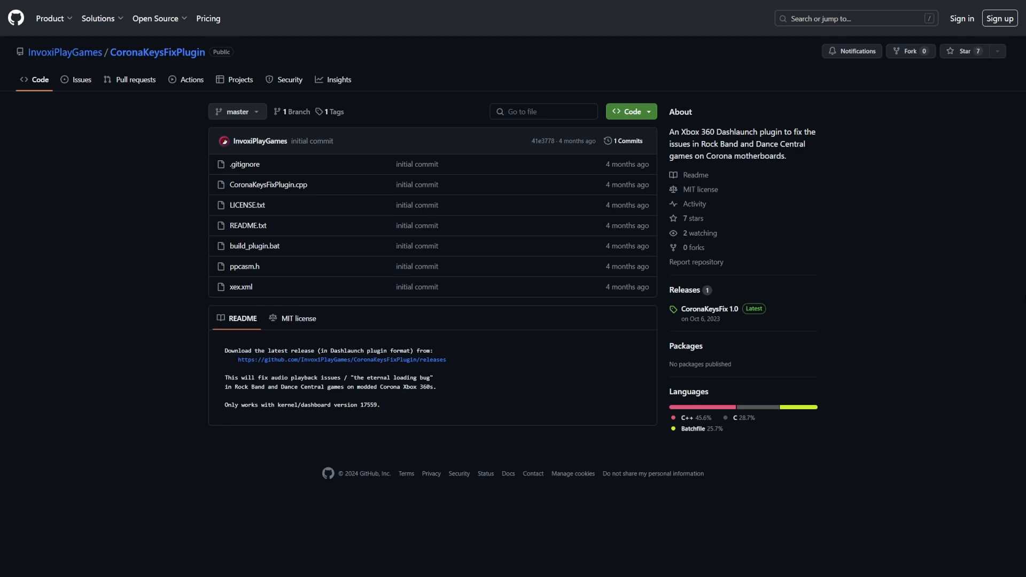
mouse_move(450, 375)
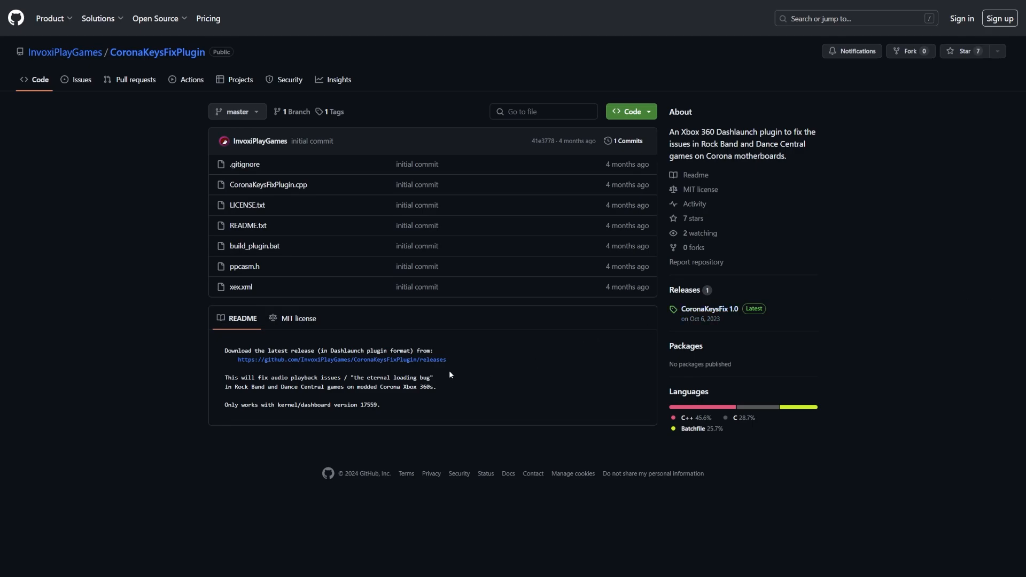
mouse_move(468, 413)
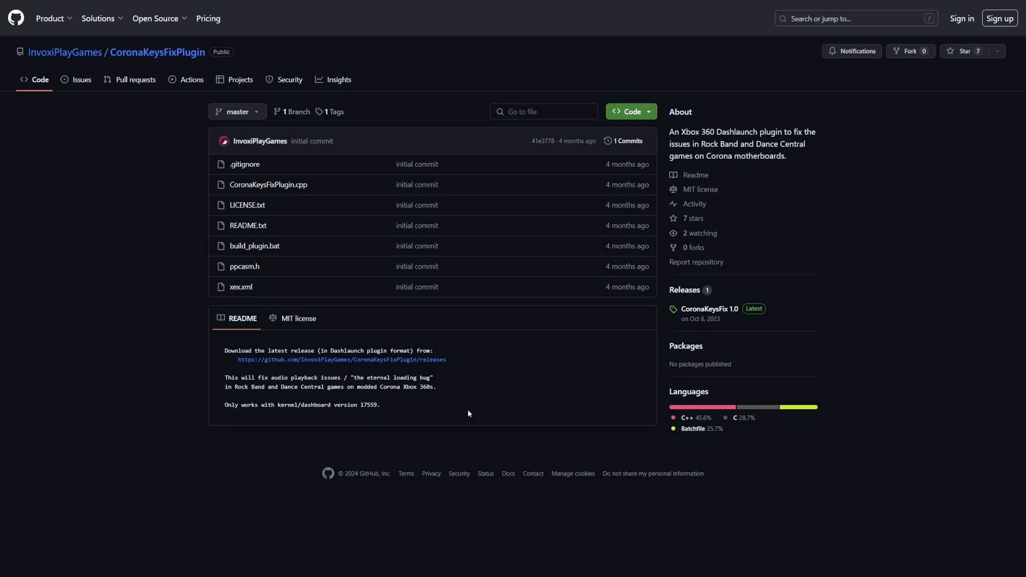
mouse_move(377, 379)
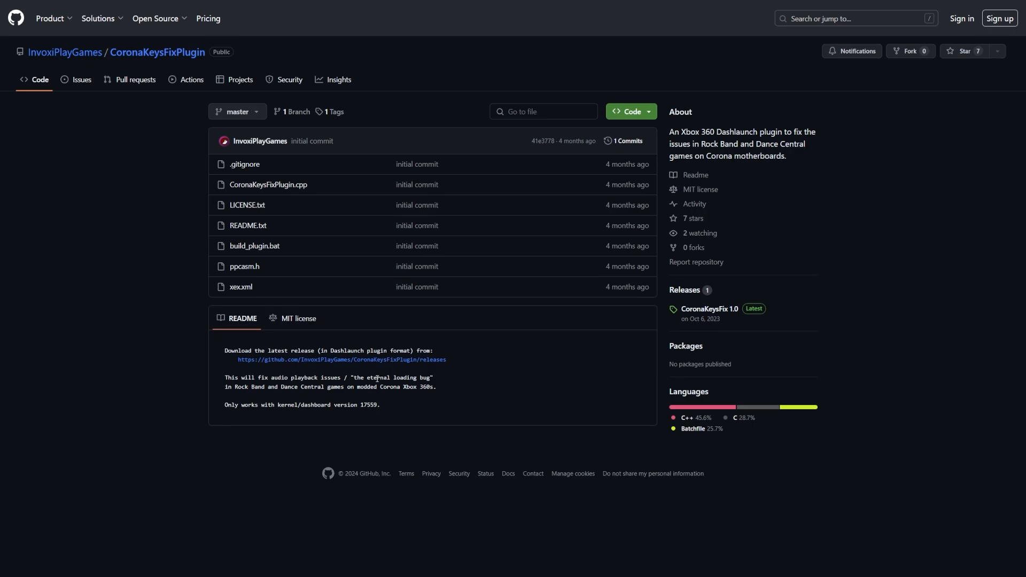
mouse_move(449, 385)
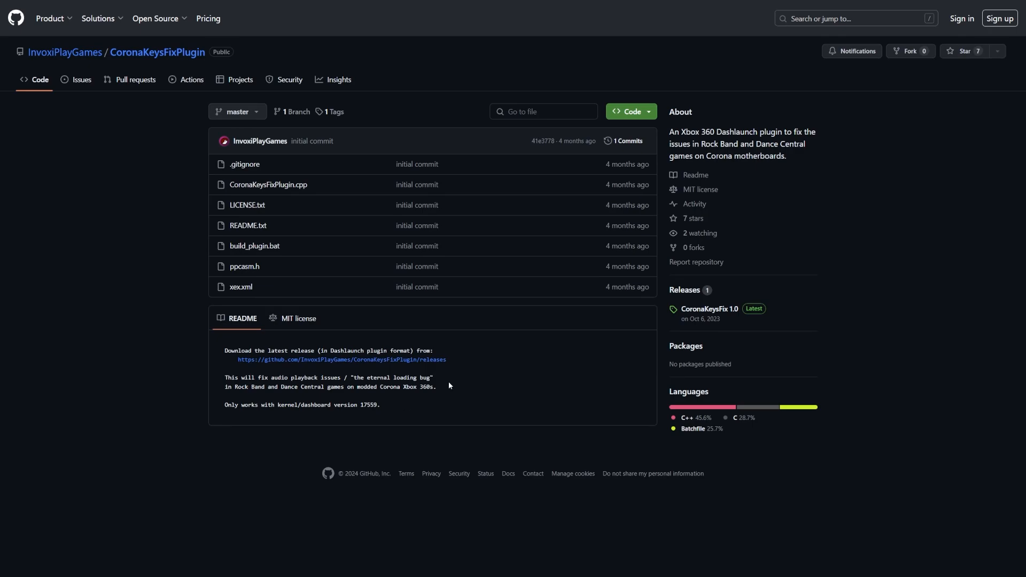
mouse_move(425, 397)
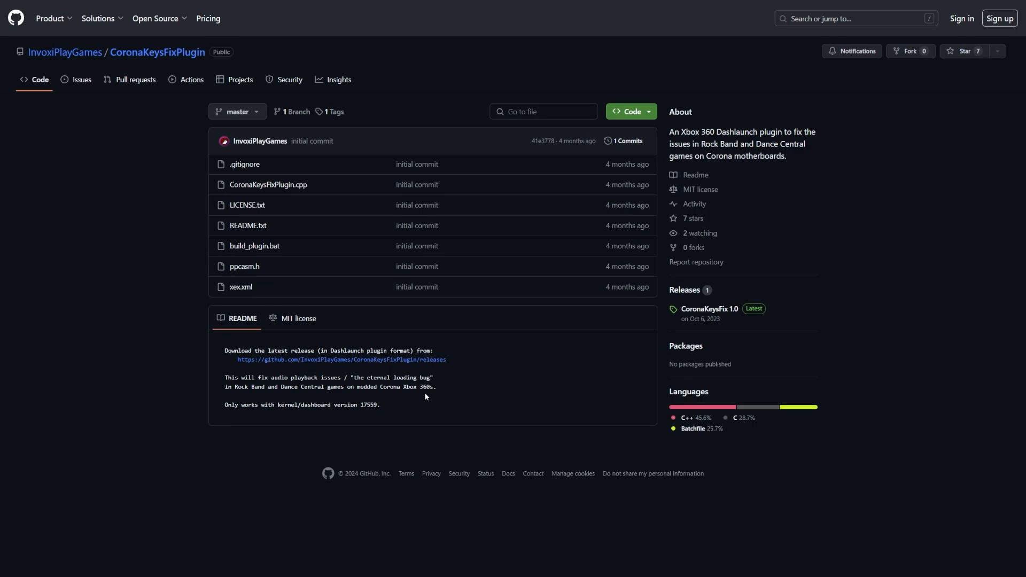
mouse_move(311, 405)
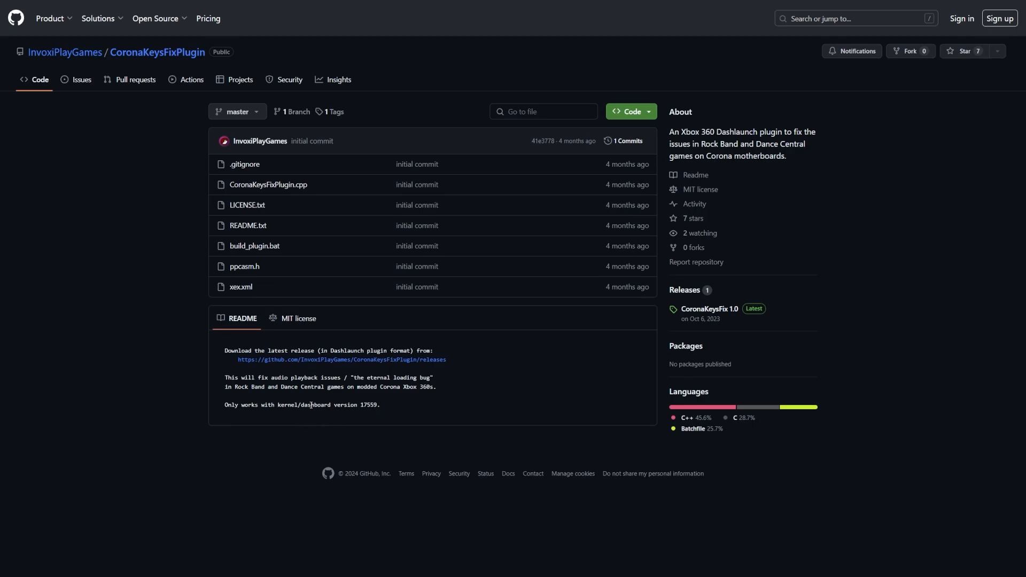
double_click(368, 404)
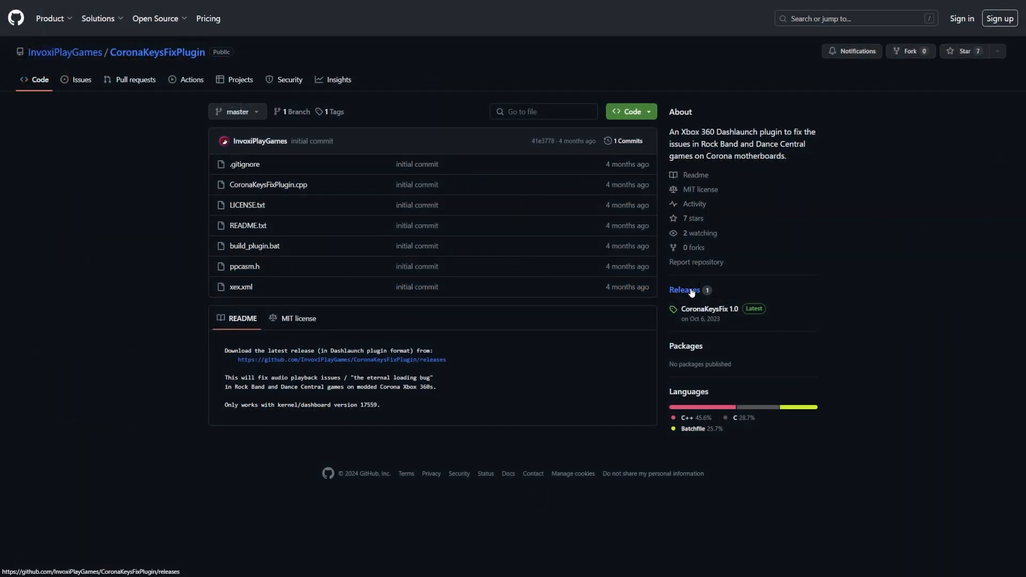
- Show the CoronaKeysFix 1.0 release listing the CoronaKeysFix.xex asset
left_click(685, 290)
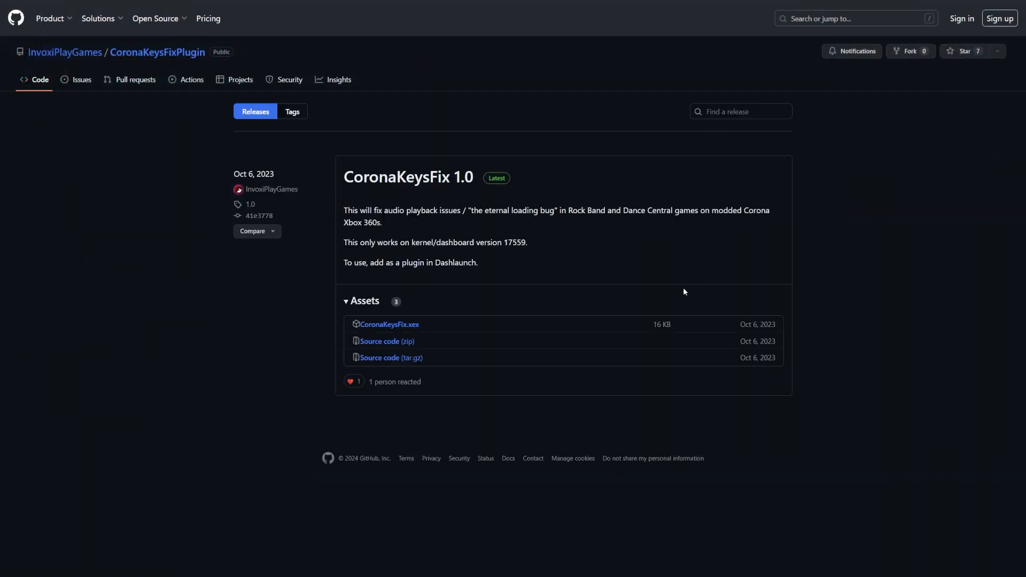
mouse_move(373, 332)
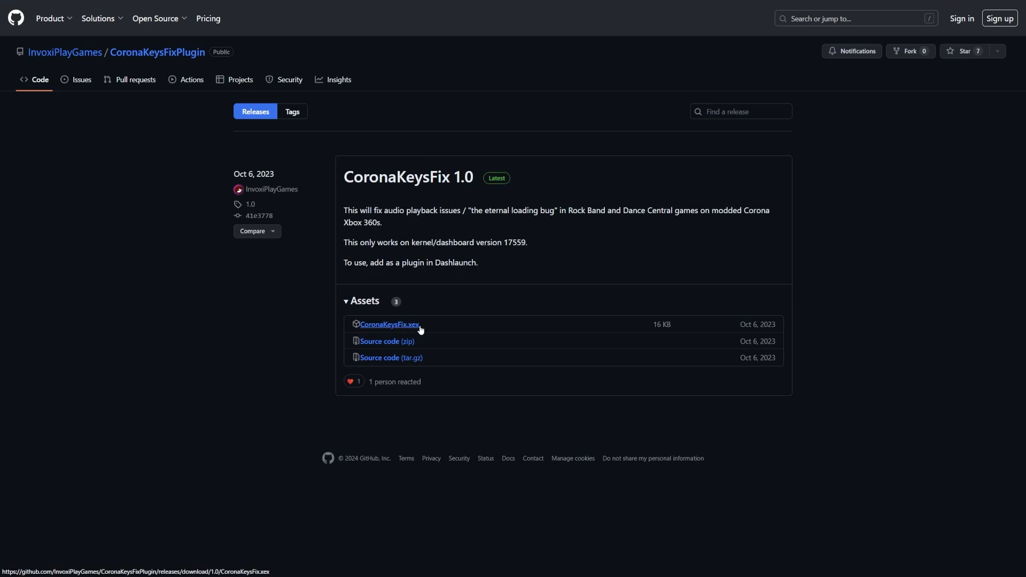
mouse_move(393, 325)
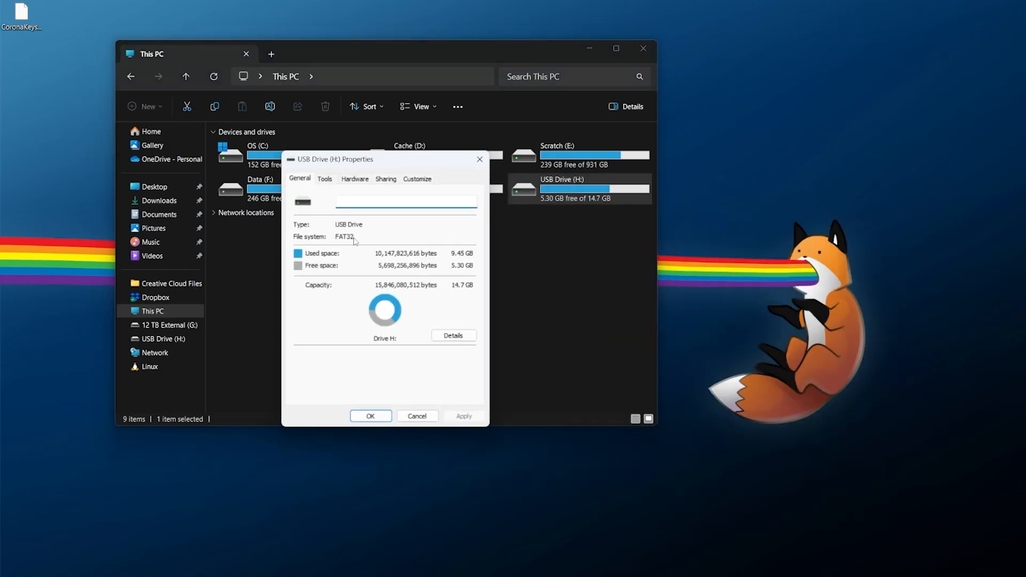
mouse_move(480, 160)
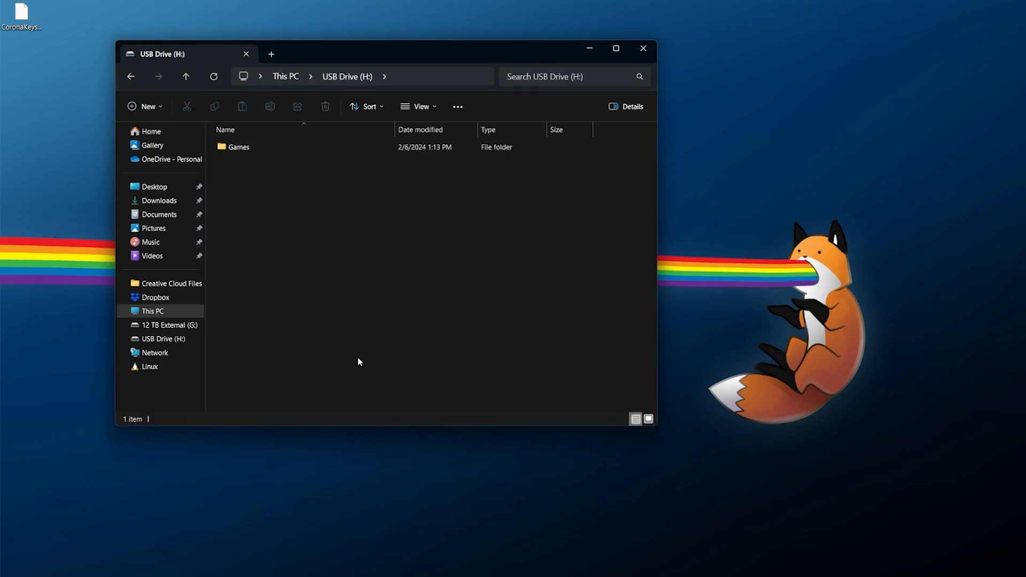
- Eject USB Drive (H:) from This PC with CoronaKeysFix.xex on it
left_click(239, 147)
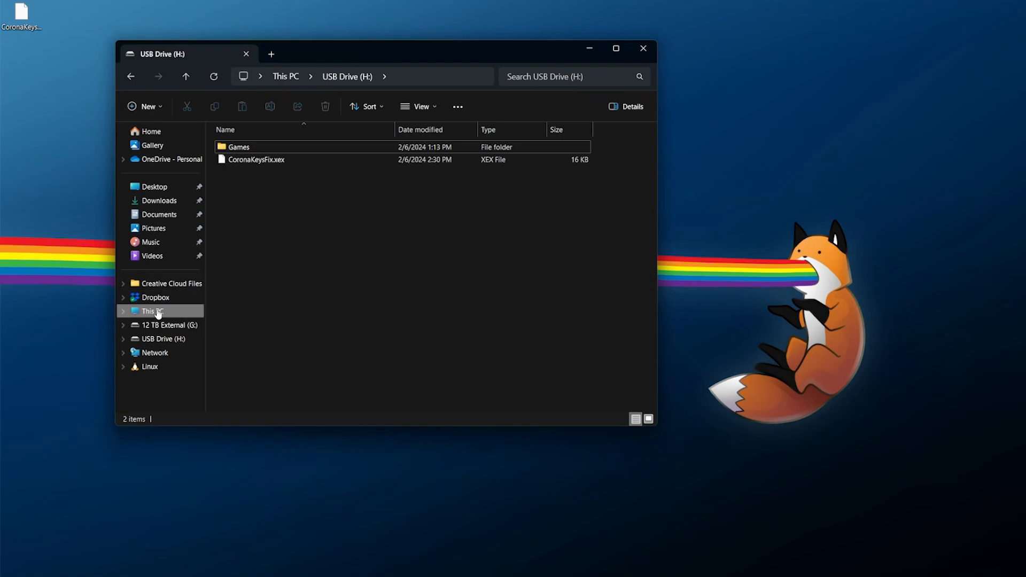
left_click(152, 311)
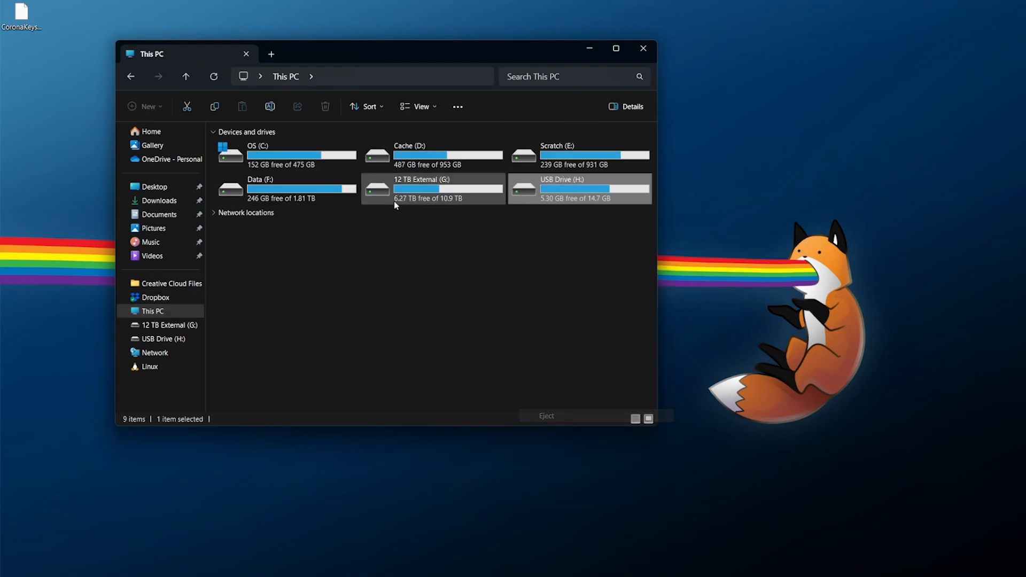
left_click(546, 416)
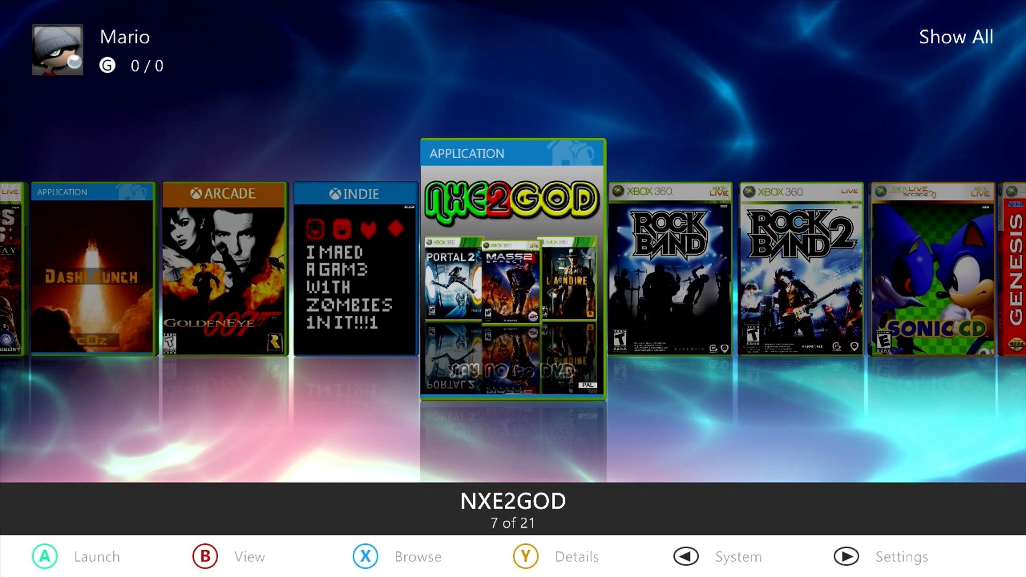
- In the file manager, select CoronaKeysFix.xex on Usb0 with Hdd1 as the destination
left_click(686, 557)
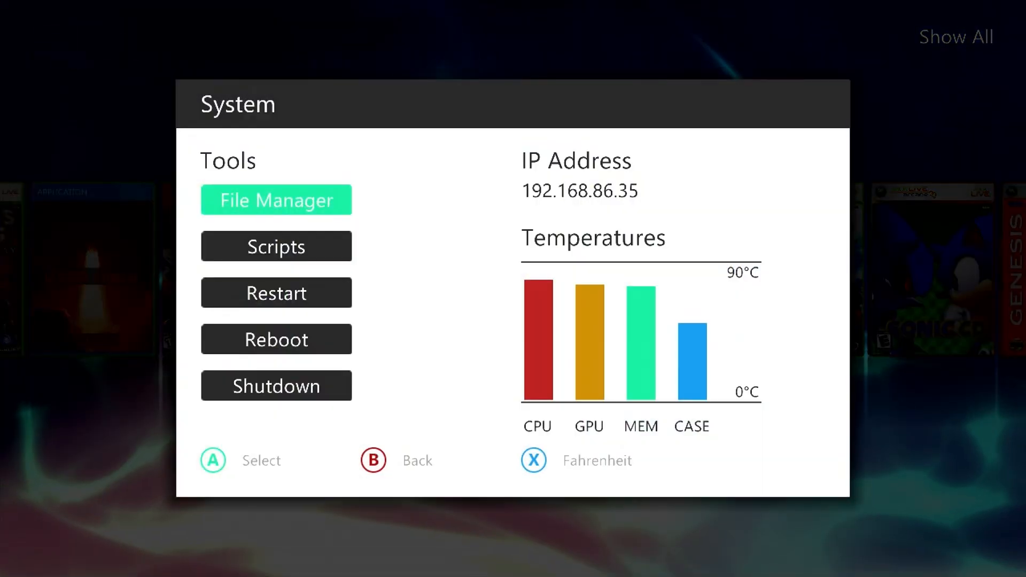
left_click(274, 199)
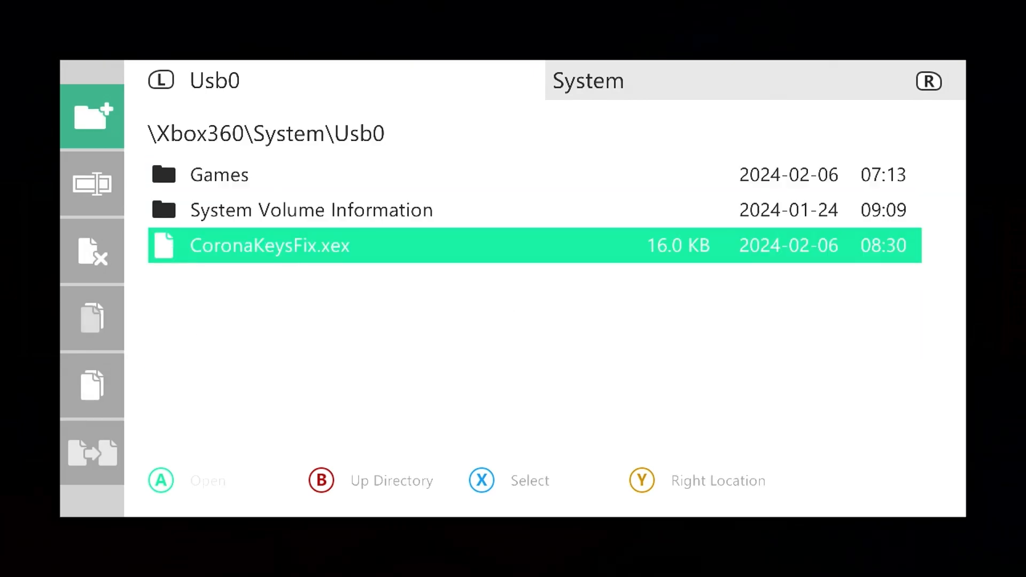
left_click(91, 318)
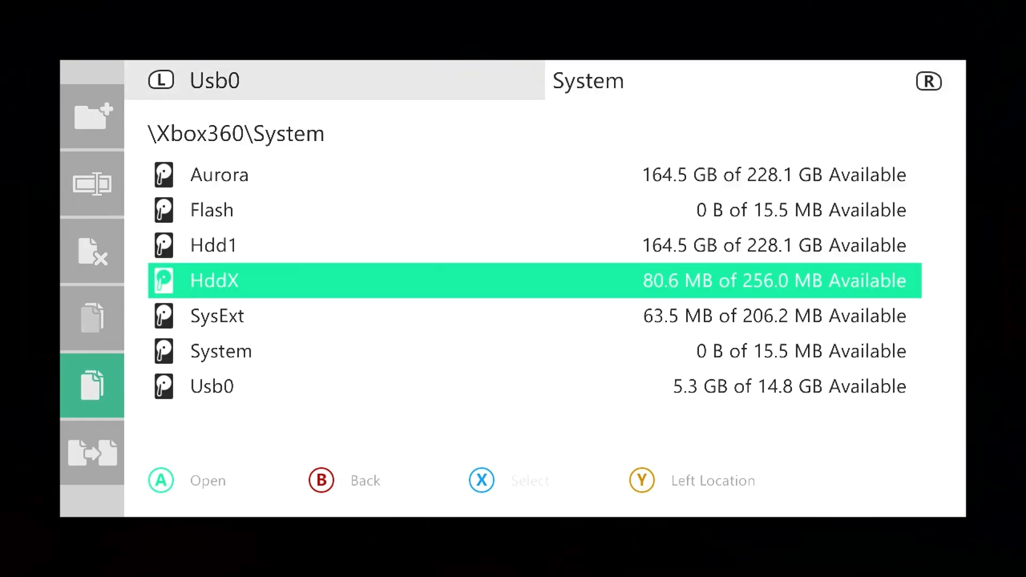
key("up")
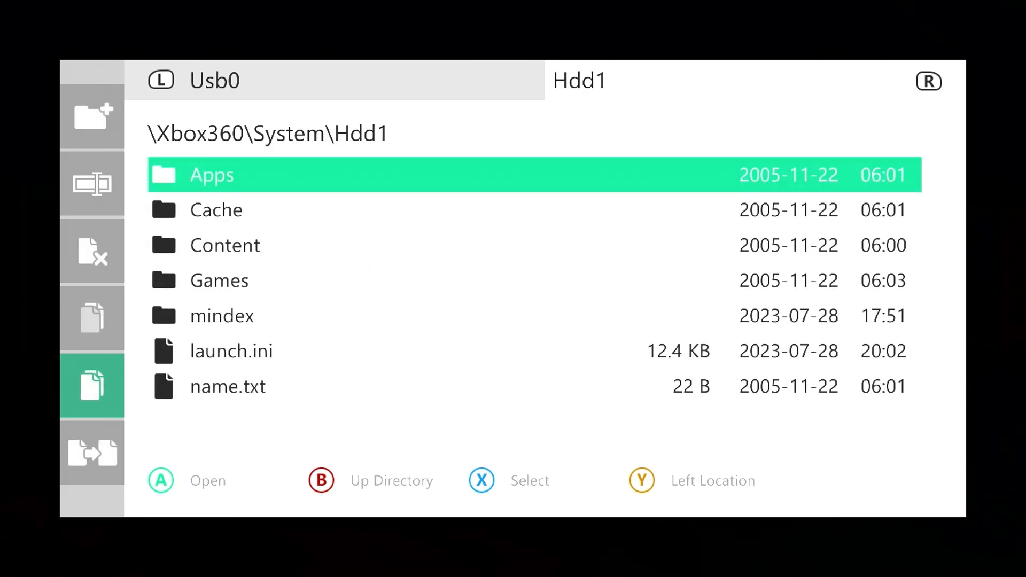
- Create a Plugins folder on Hdd1, paste CoronaKeysFix.xex into it, and return to the dashboard
left_click(91, 116)
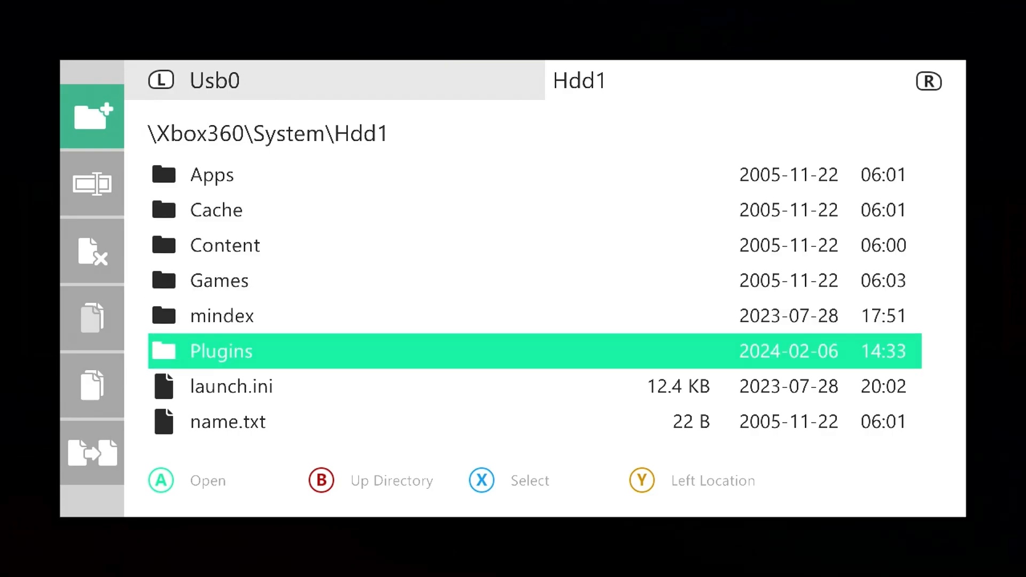
left_click(221, 351)
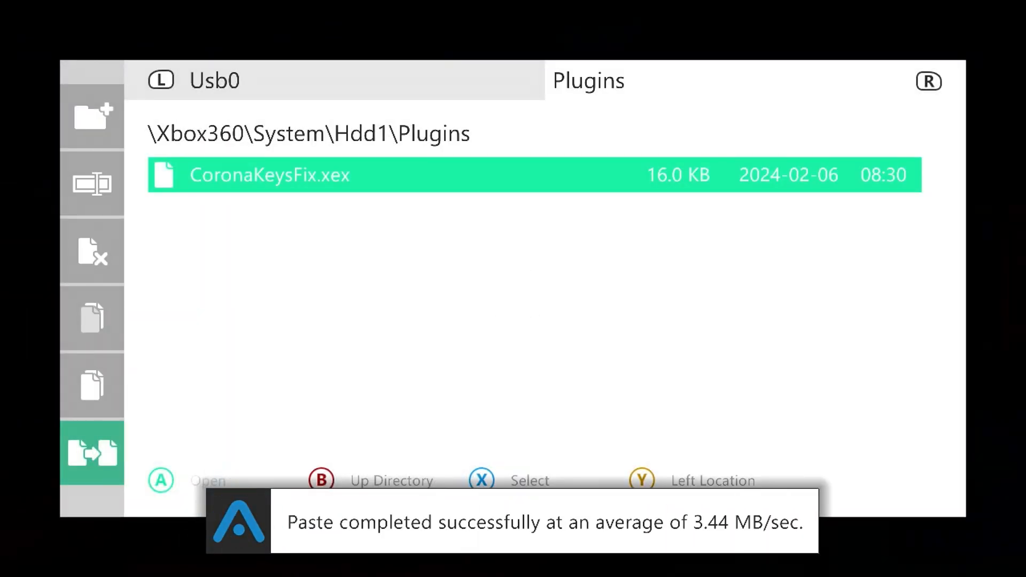
key("B")
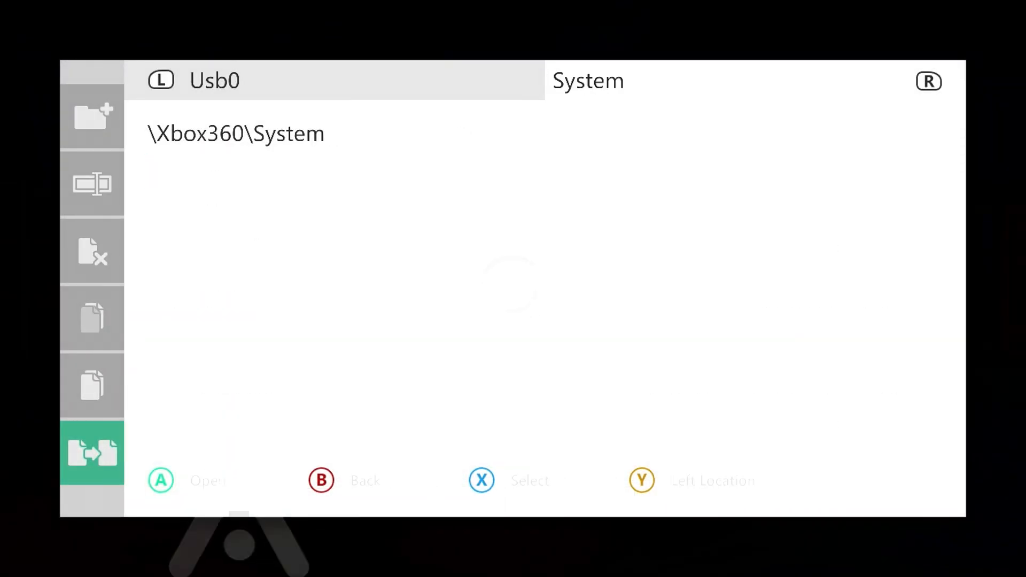
key("b")
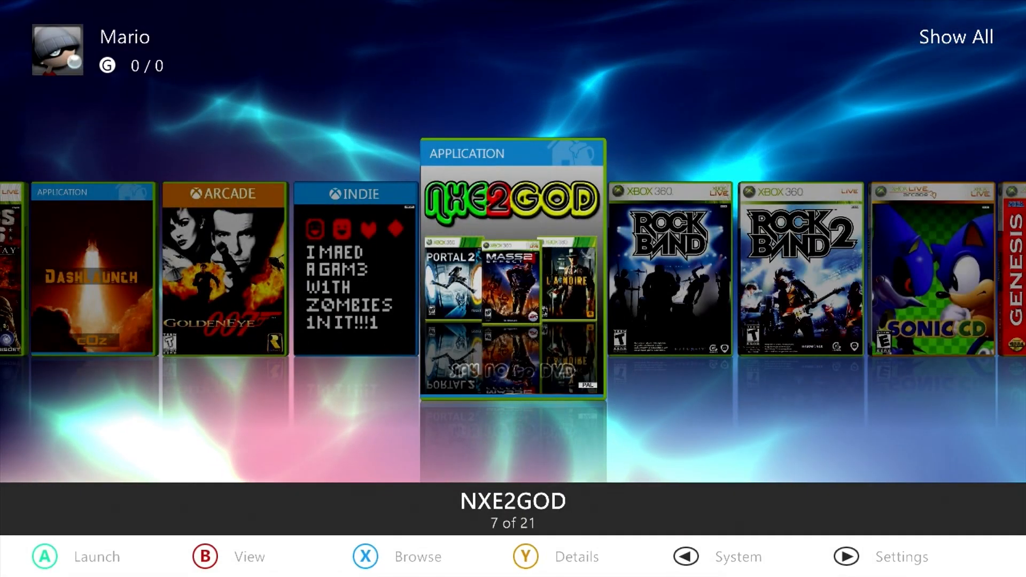
- Run DashLaunch with plugin path Hdd1\Plugins\CoronaKeysFix.xex and save to Hdd:\launch.ini
scroll("left", 3)
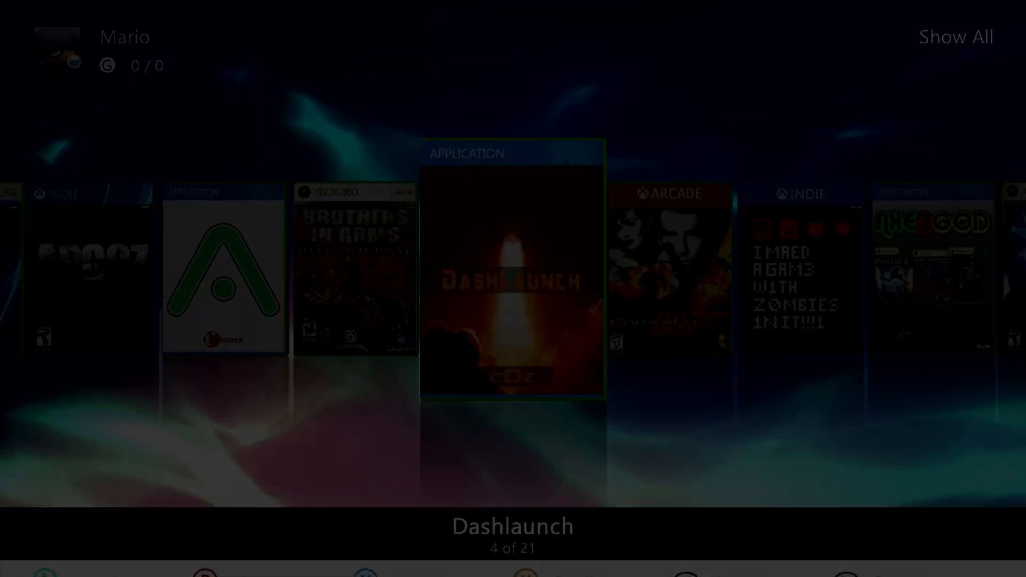
left_click(513, 272)
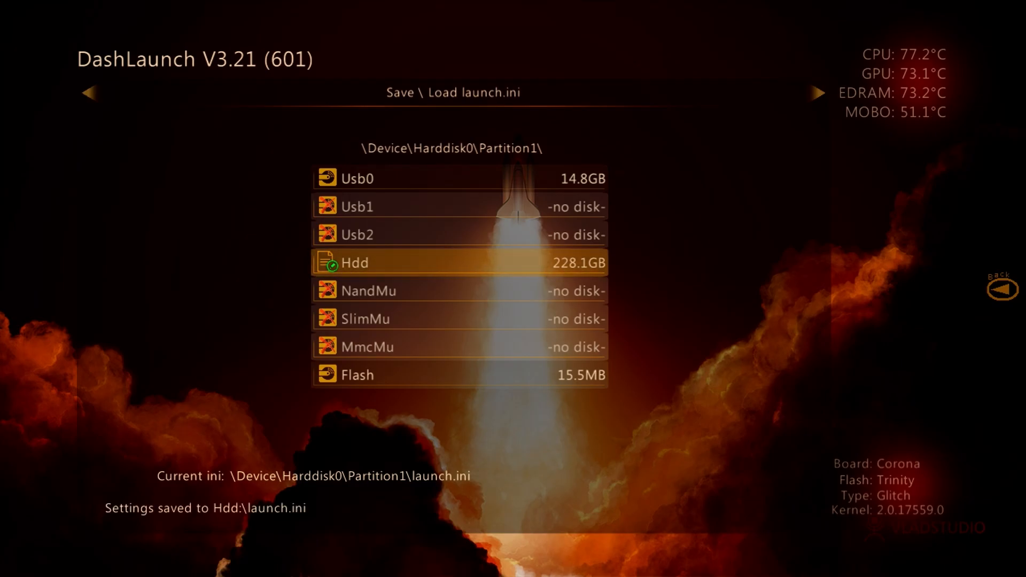
left_click(817, 93)
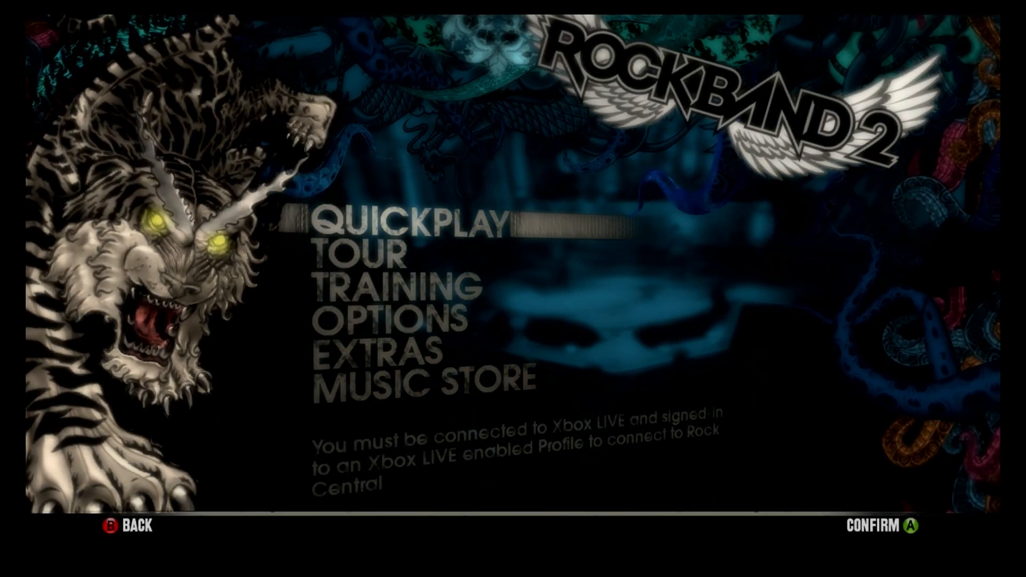
- Load Man in the Box in Quickplay on Medium difficulty to confirm songs now work
left_click(412, 224)
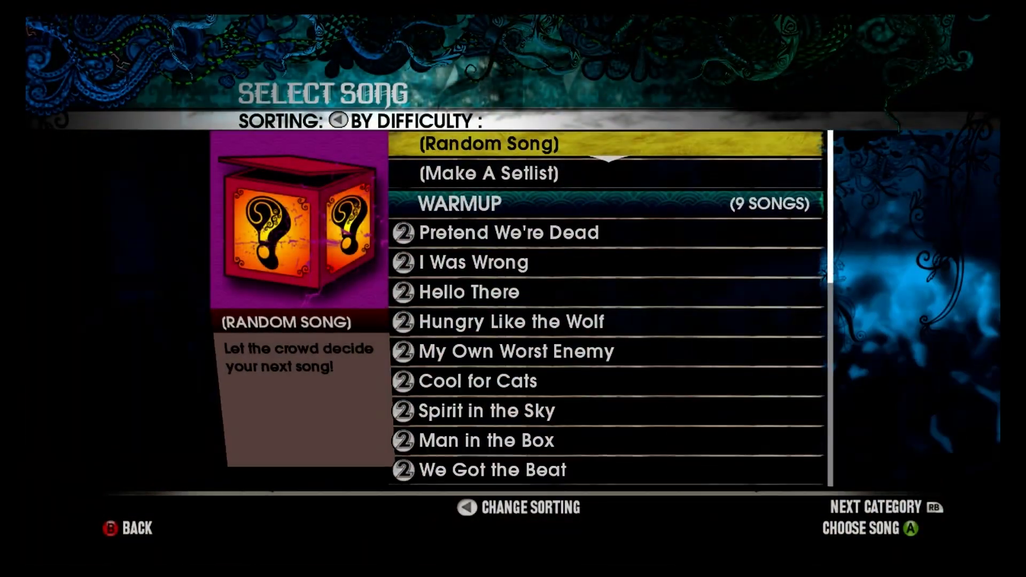
scroll("down", 3)
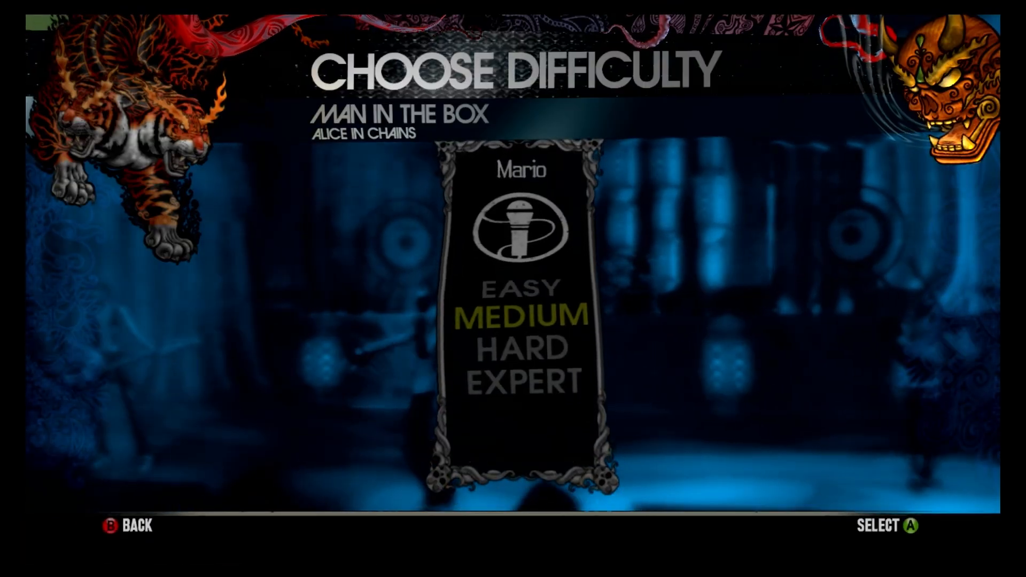
left_click(521, 318)
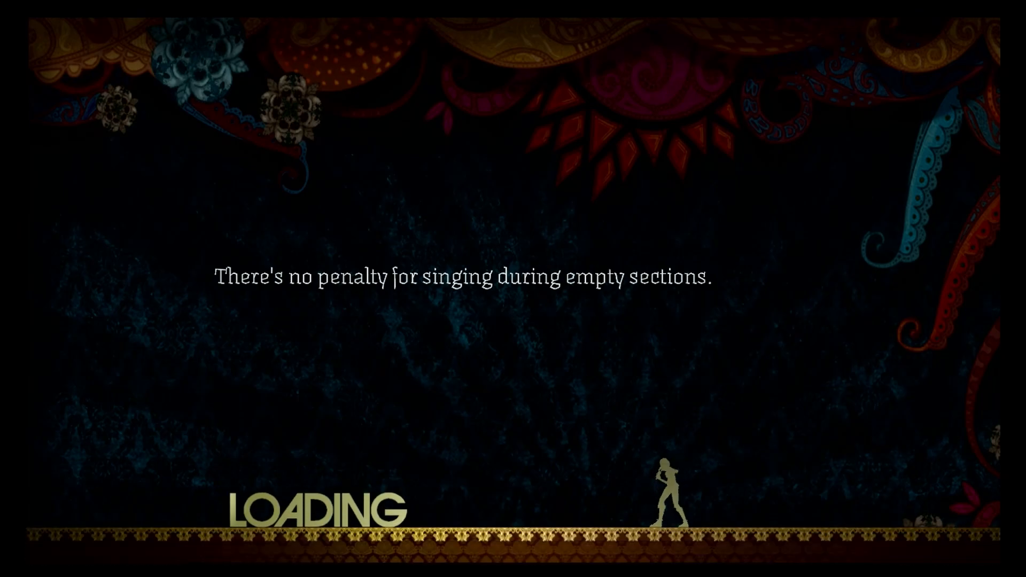